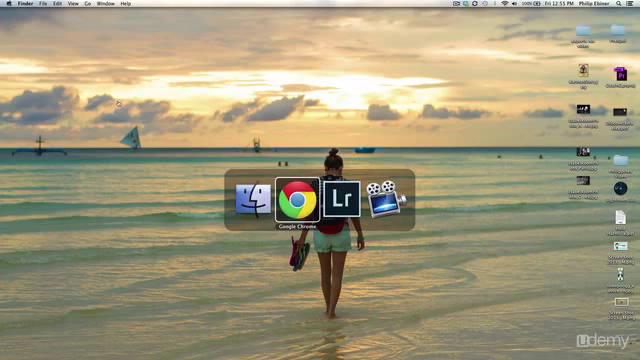
Switch from the Finder desktop to Google Chrome showing the Adobe Downloads page
click(296, 194)
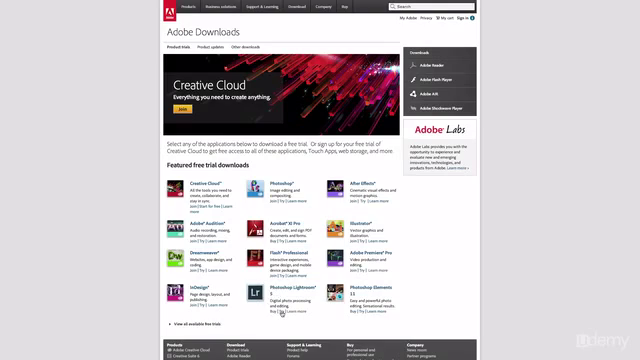
mouse_move(284, 316)
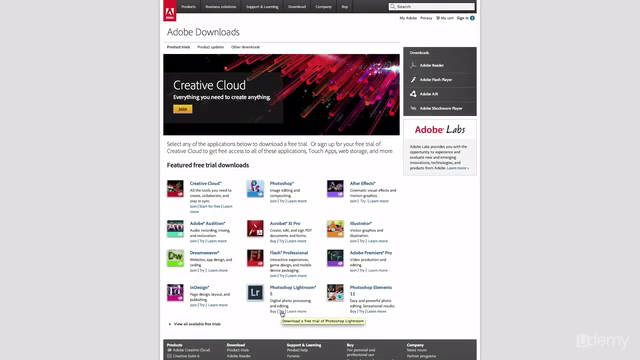
mouse_move(276, 316)
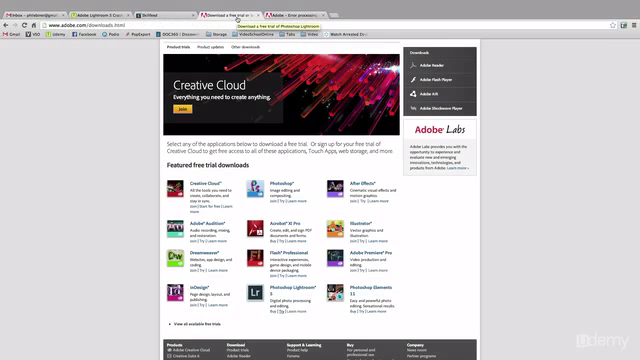
mouse_move(36, 168)
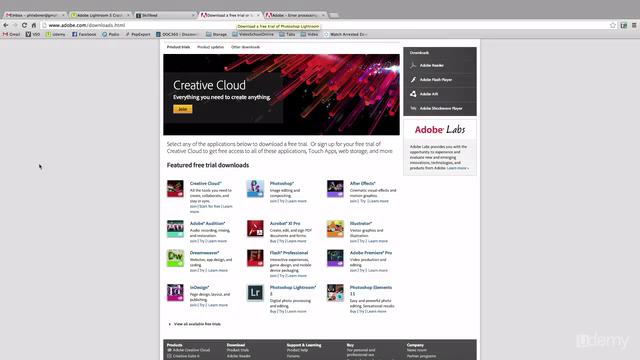